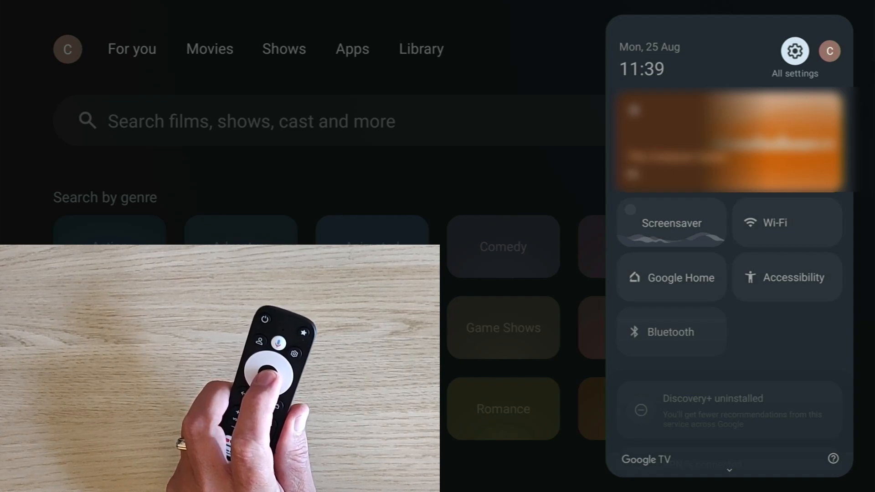
# Go from quick settings to All settings > System > About, down to Android TV OS build.
pyautogui.click(795, 51)
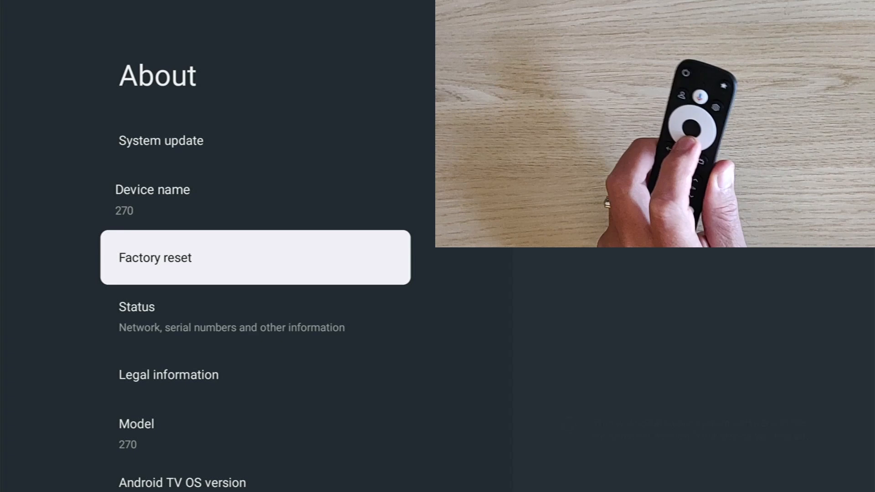
pyautogui.scroll(-3)
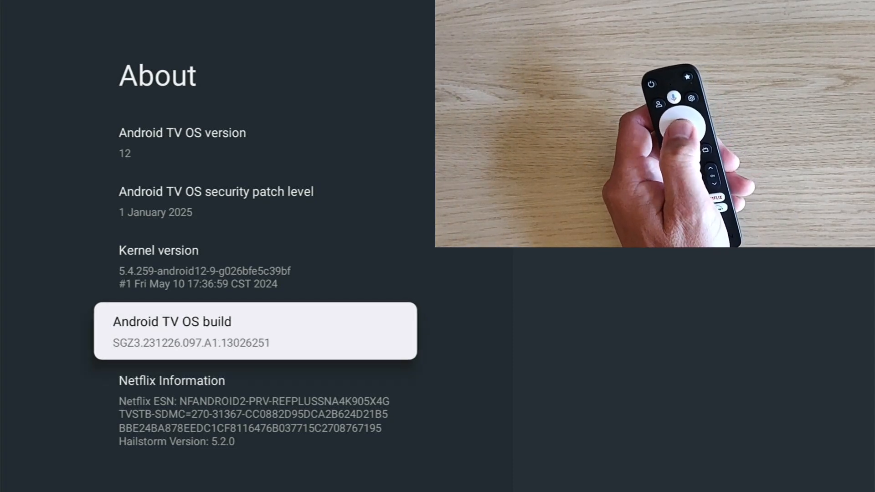
# Select Android TV OS build repeatedly until developer mode unlocks, then reach Developer options.
pyautogui.click(254, 332)
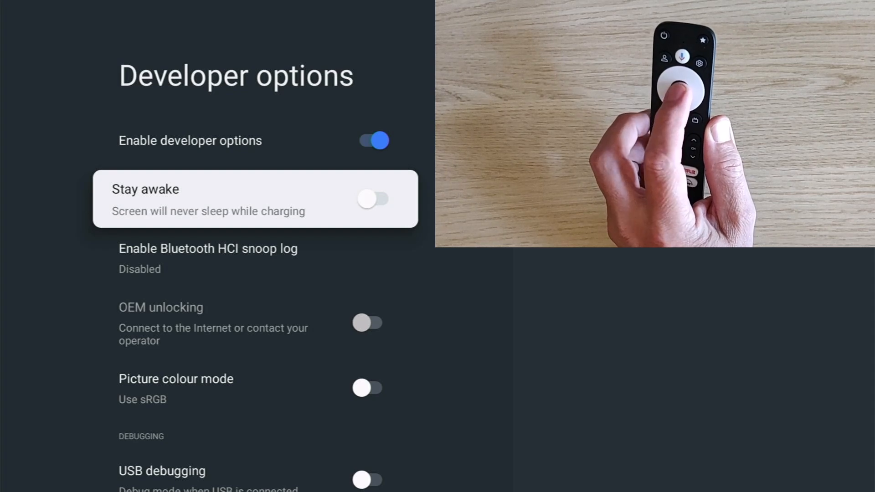
# Switch the Stay awake toggle on so the screen never sleeps while charging.
pyautogui.click(373, 200)
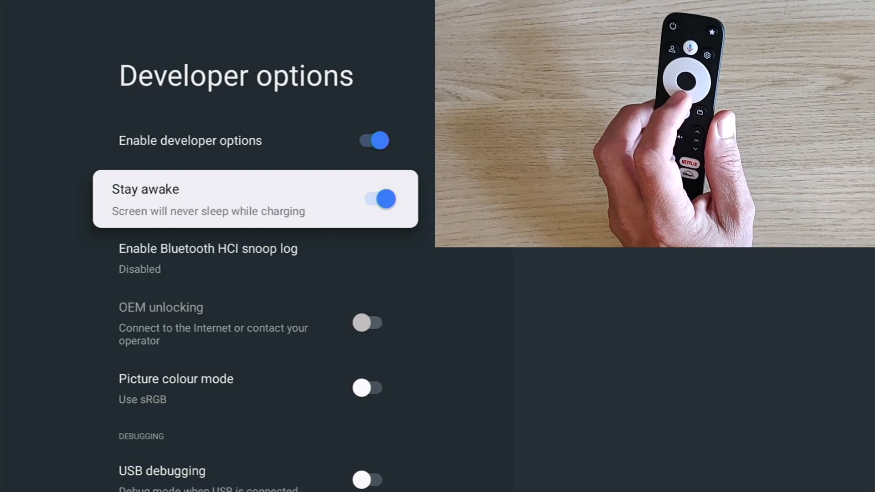
# Browse further down Developer options, check Logger buffer sizes, and back out to the System menu.
pyautogui.scroll(-3)
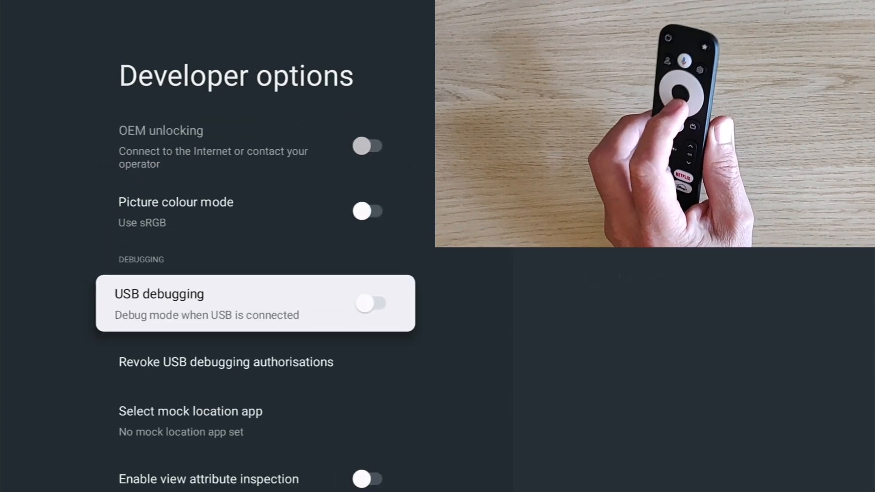
pyautogui.scroll(-3)
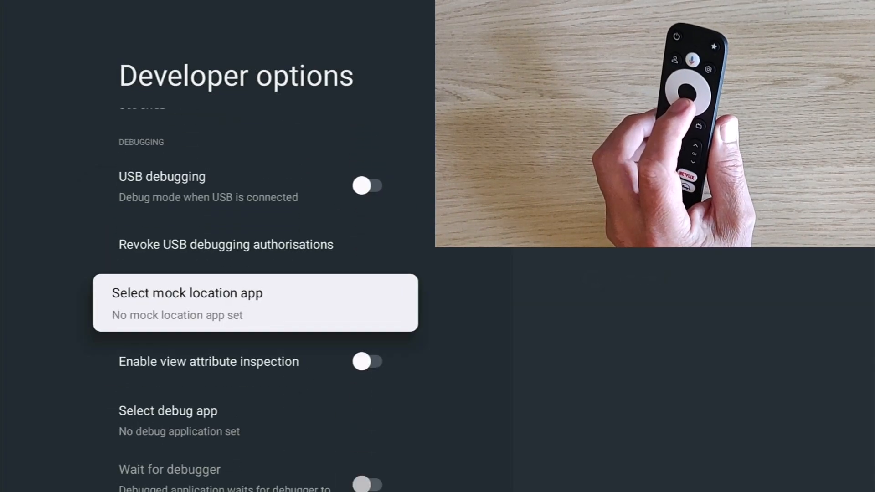
pyautogui.scroll(-3)
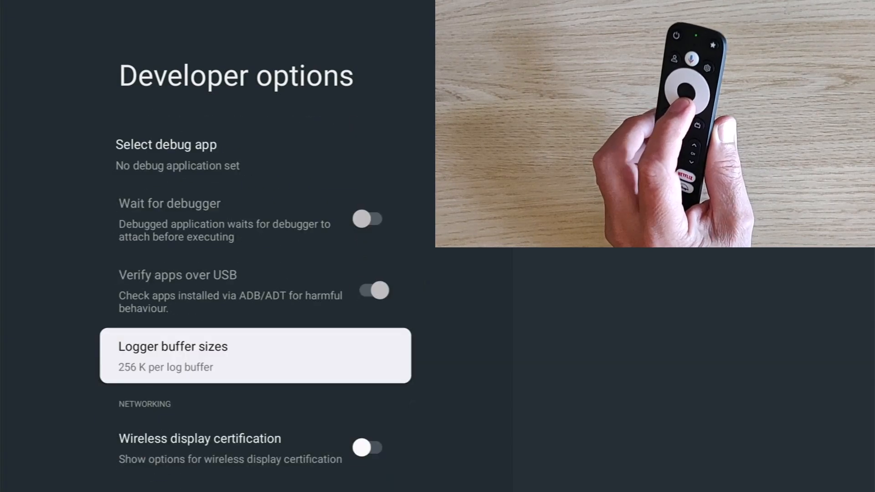
pyautogui.click(256, 355)
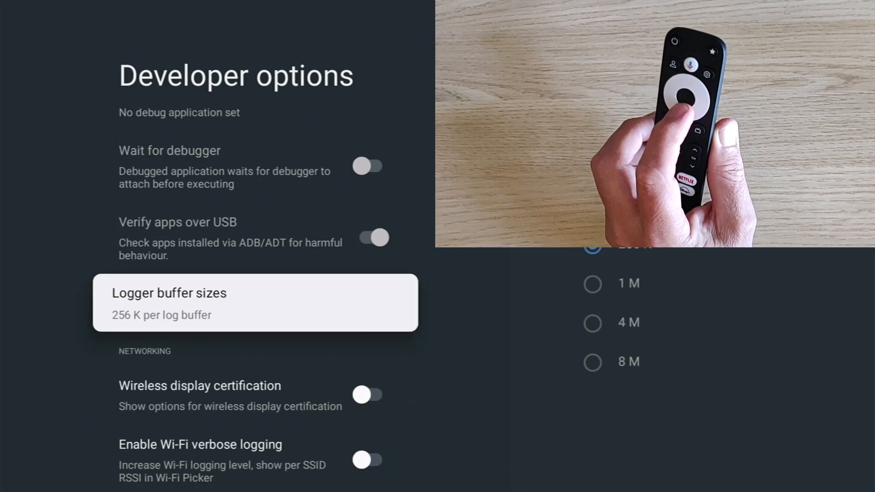
pyautogui.scroll(-3)
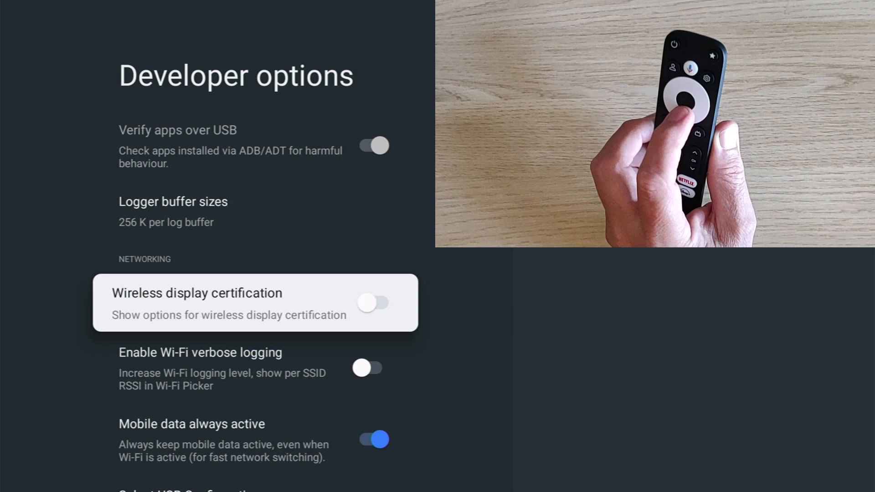
pyautogui.scroll(-3)
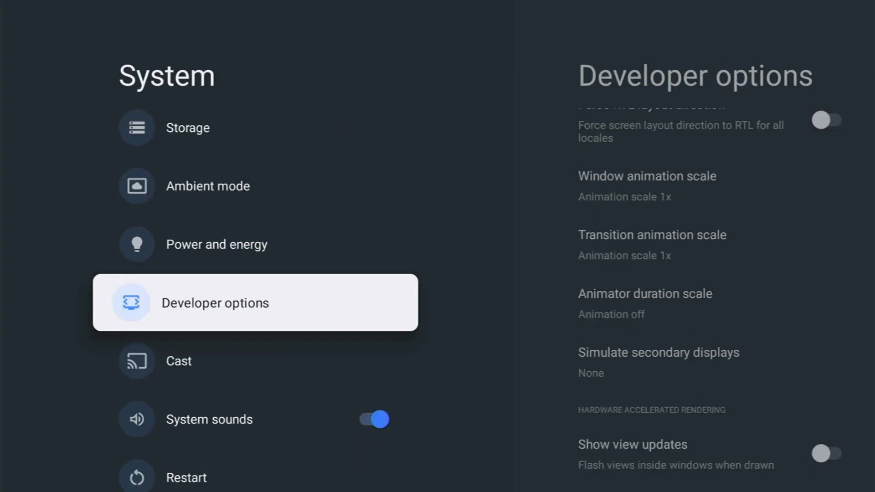
# Reopen Developer options, reach the Drawing section and set Animator duration scale to 1x.
pyautogui.scroll(3)
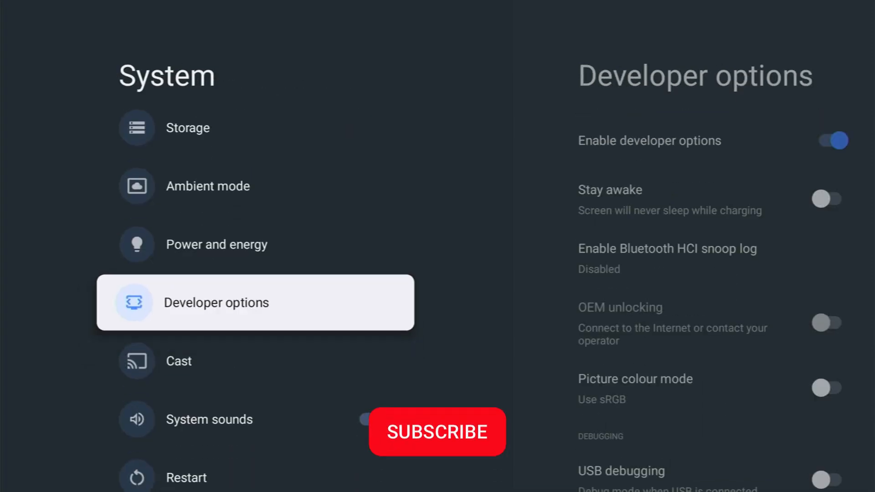
pyautogui.click(216, 301)
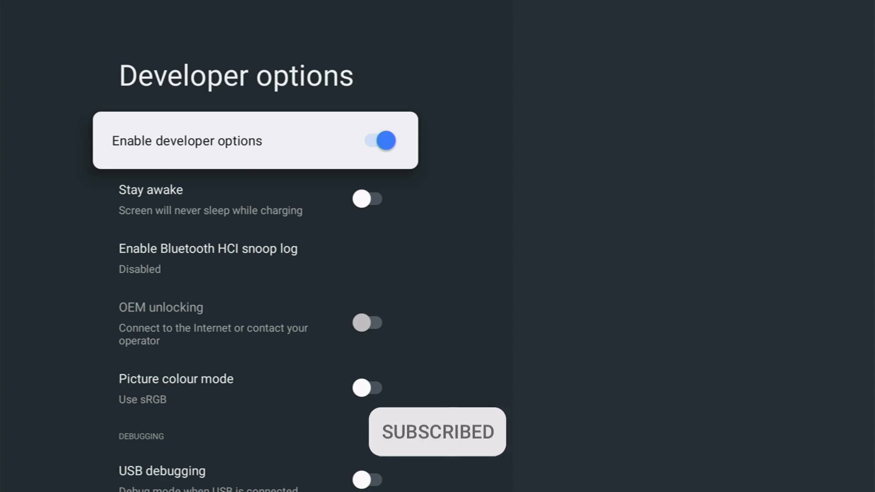
pyautogui.scroll(-3)
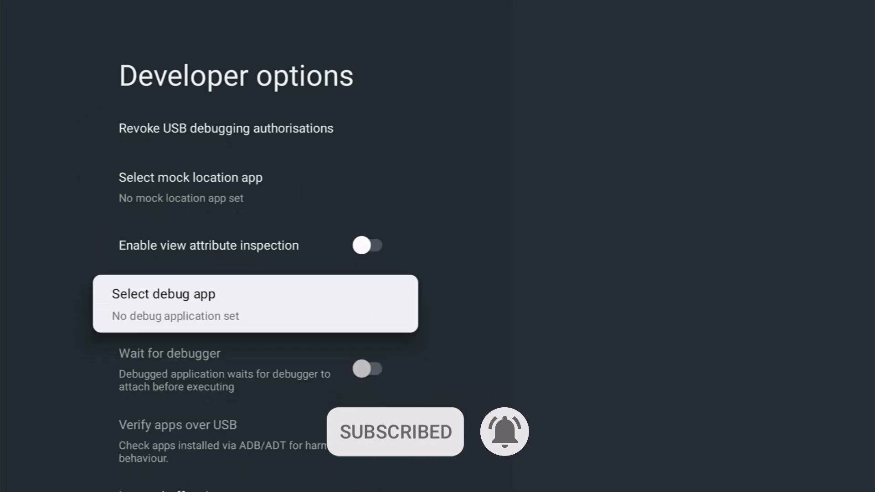
pyautogui.scroll(-3)
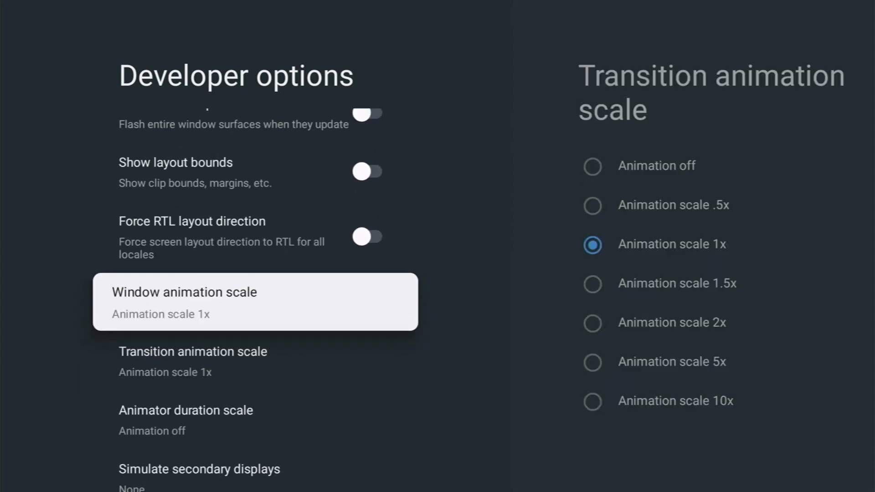
pyautogui.click(254, 301)
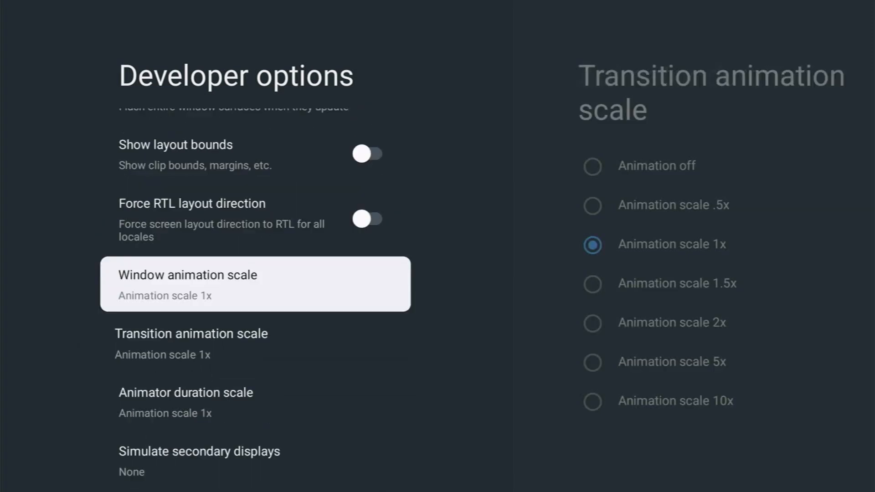
pyautogui.scroll(-3)
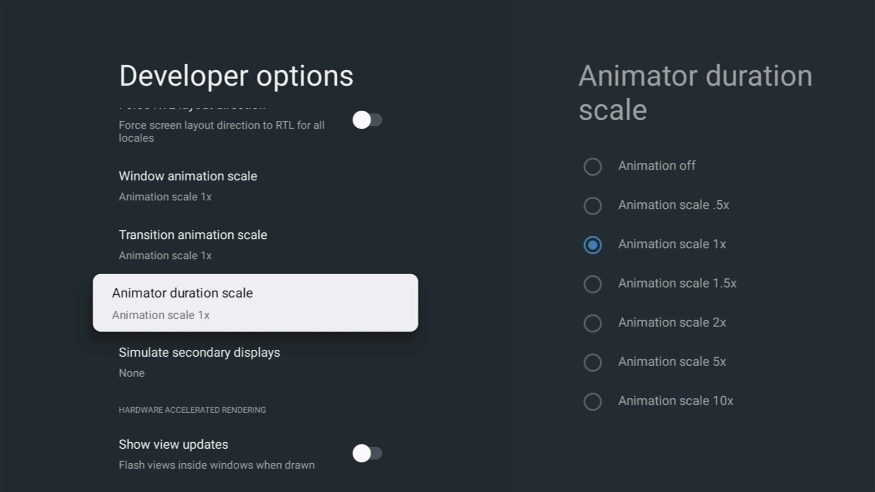
pyautogui.scroll(-3)
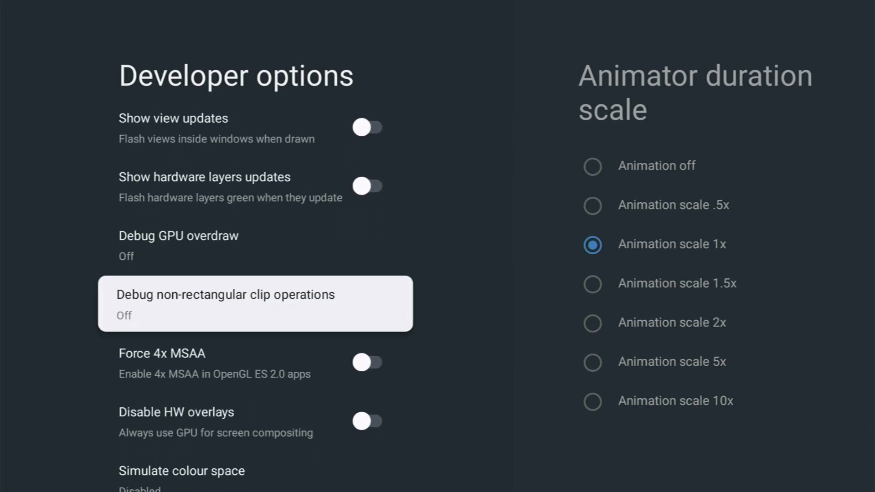
pyautogui.scroll(-3)
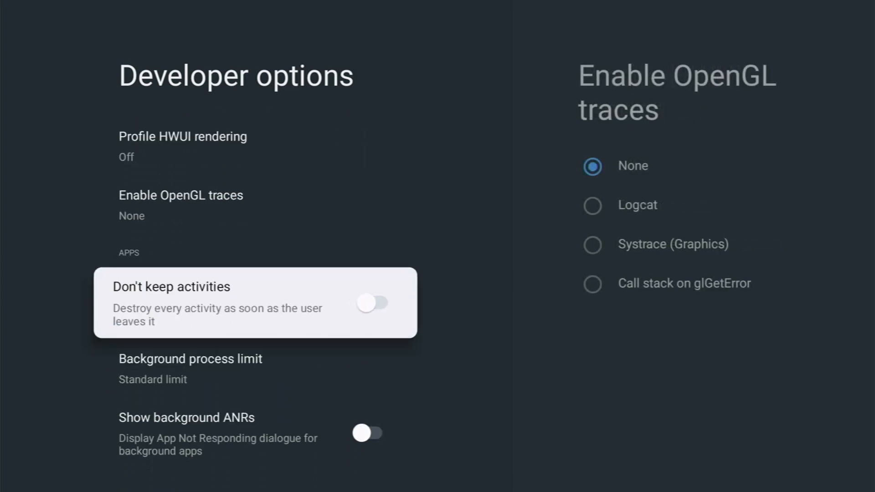
pyautogui.scroll(-3)
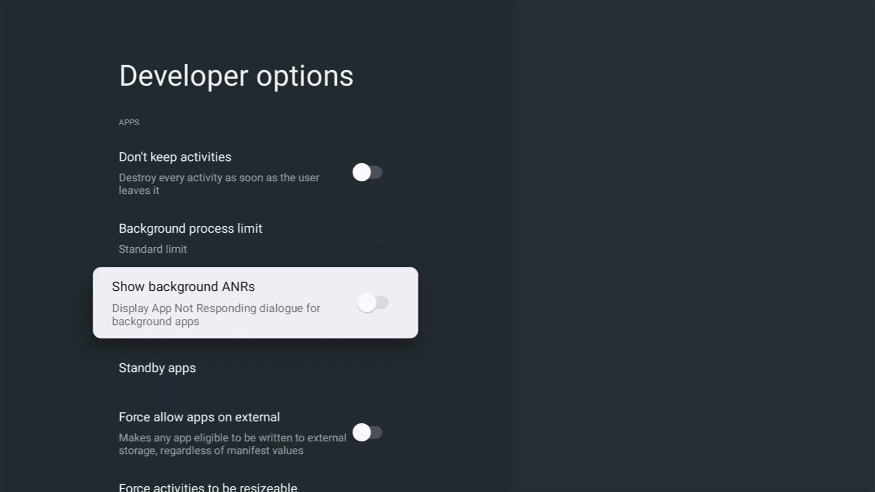
pyautogui.click(157, 368)
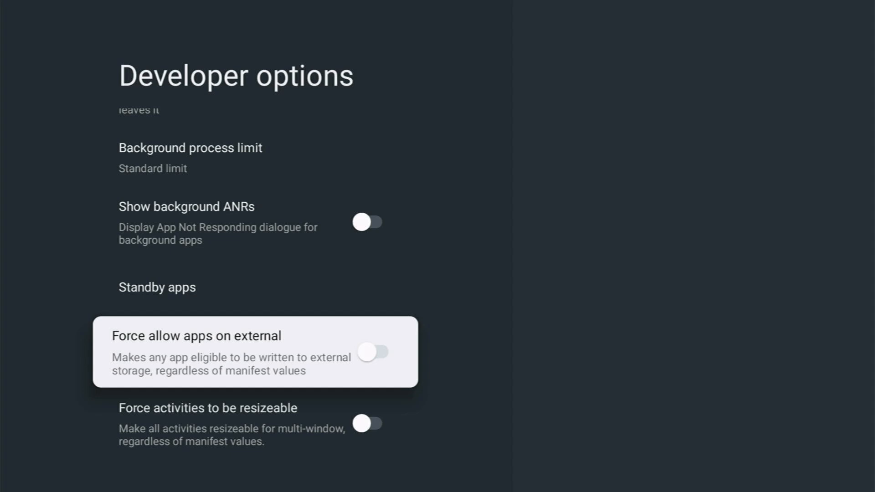
pyautogui.click(368, 352)
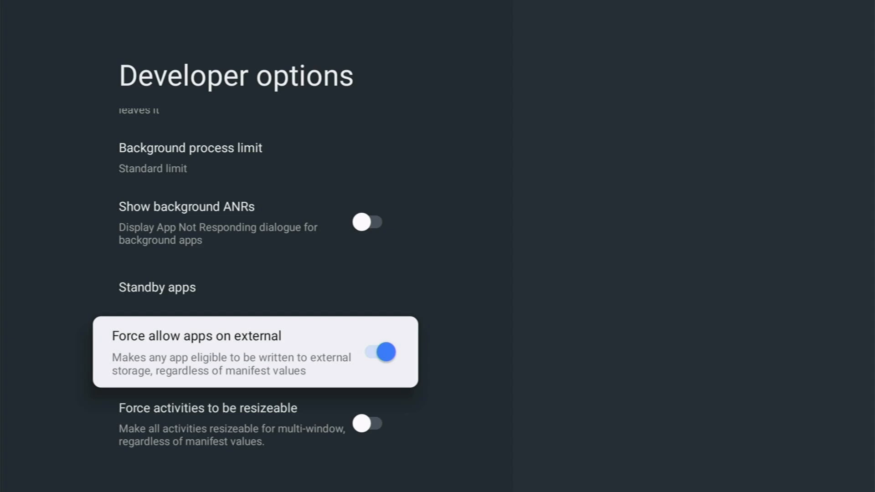
pyautogui.click(378, 352)
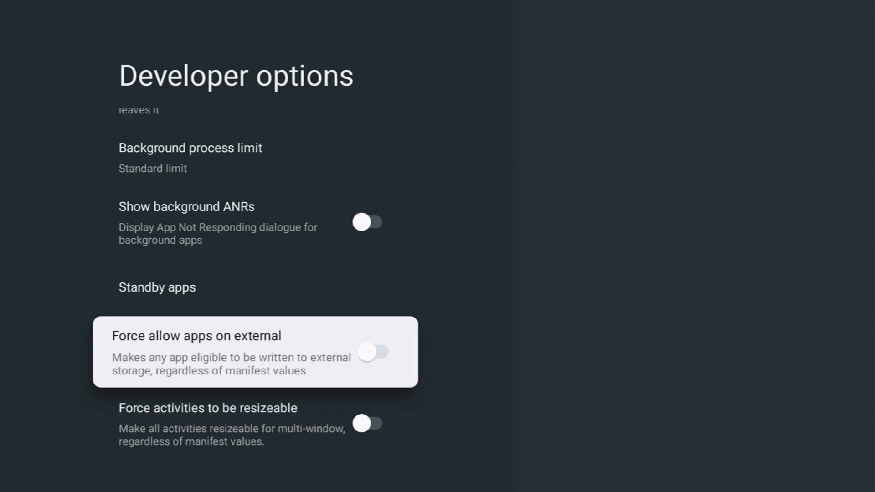
pyautogui.scroll(3)
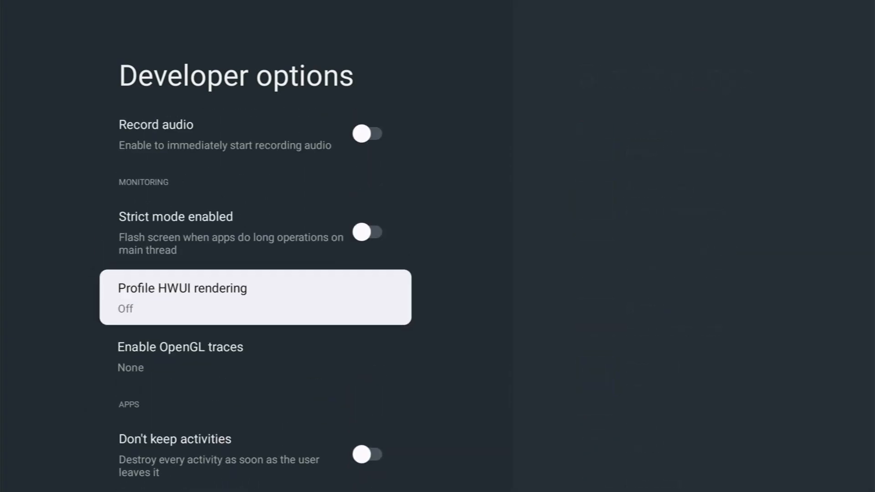
pyautogui.scroll(-3)
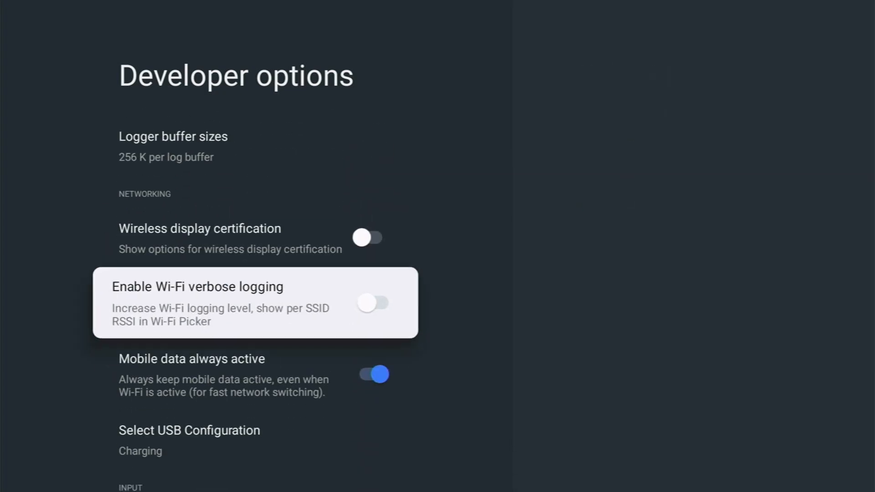
pyautogui.scroll(3)
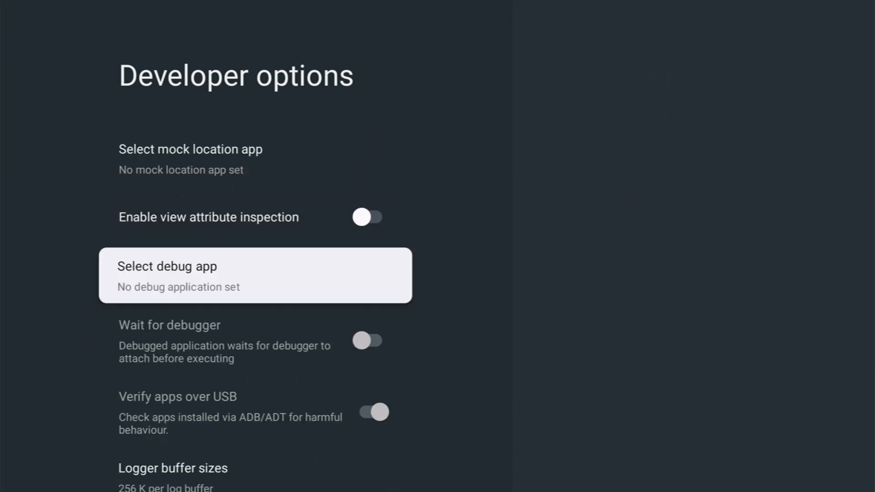
pyautogui.scroll(3)
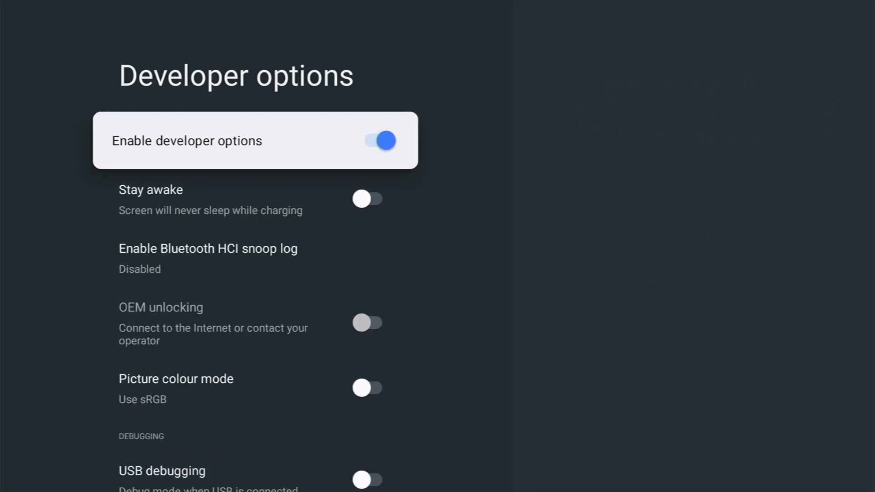